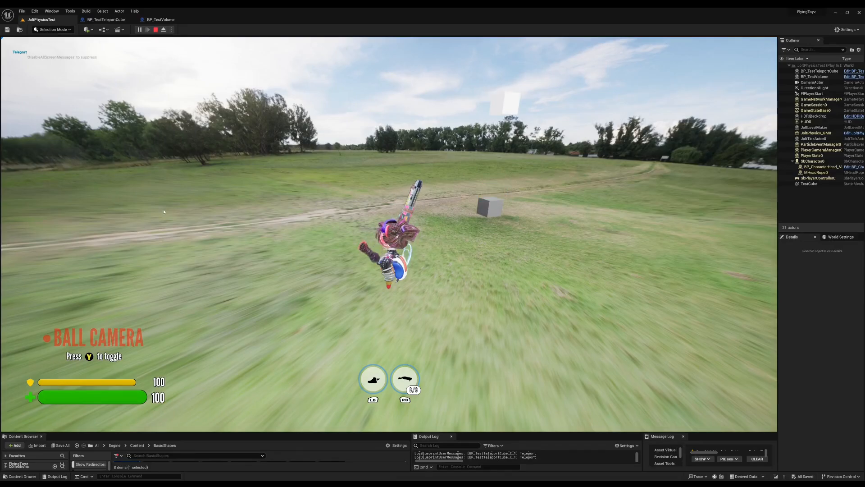
Show BP_TestTeleportCube's Event Graph at the UpdateOverlapStatus material-select nodes after a Viewport check
click(105, 19)
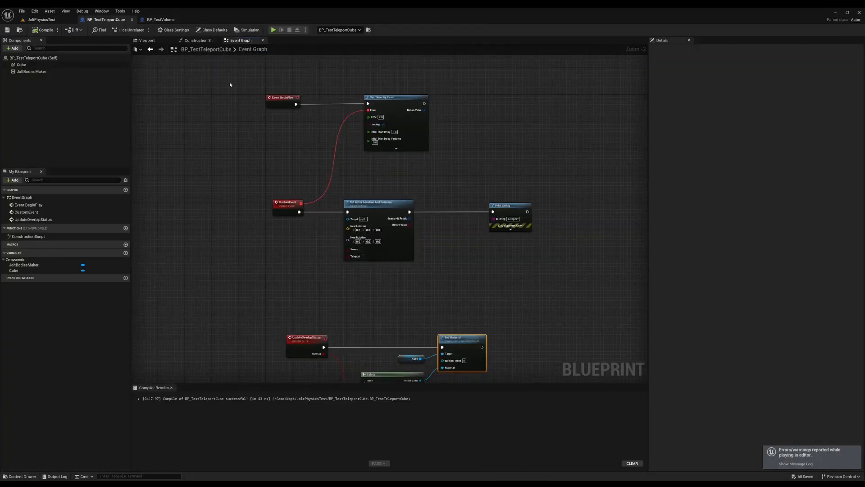
click(146, 40)
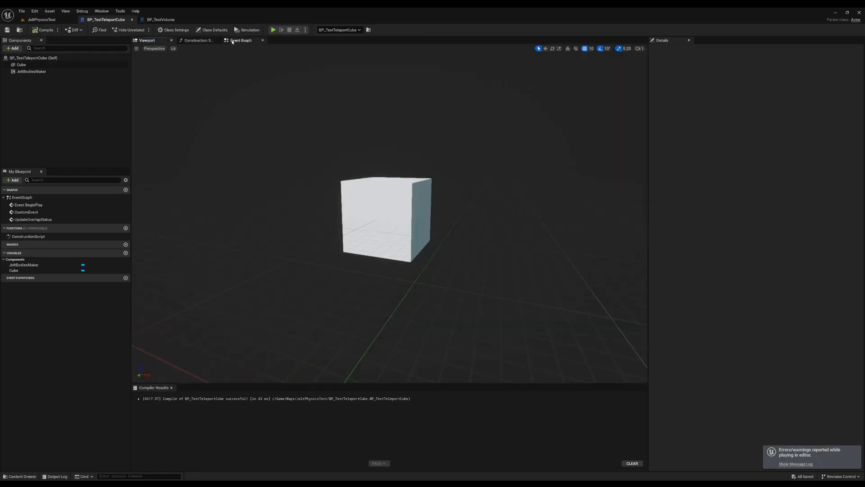
click(242, 40)
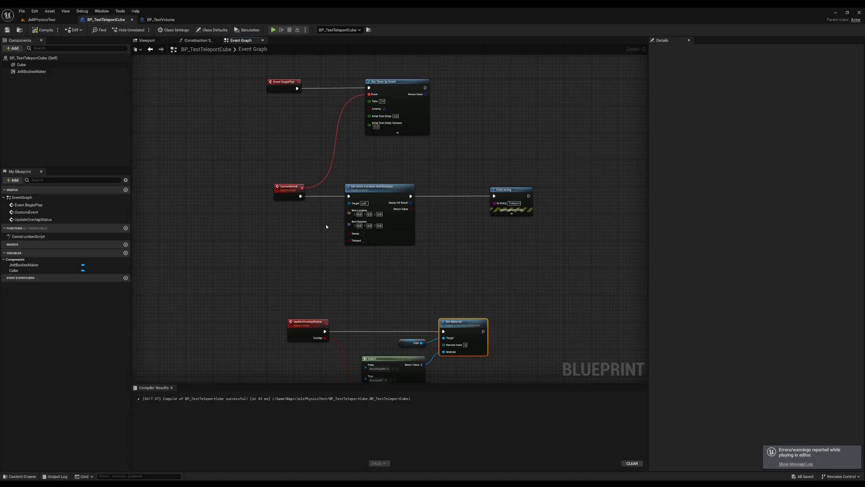
scroll(up, 3)
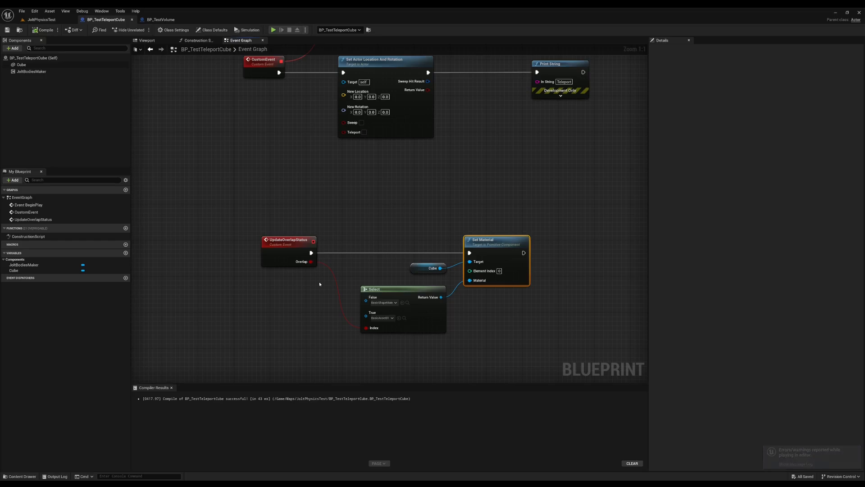
mouse_move(419, 254)
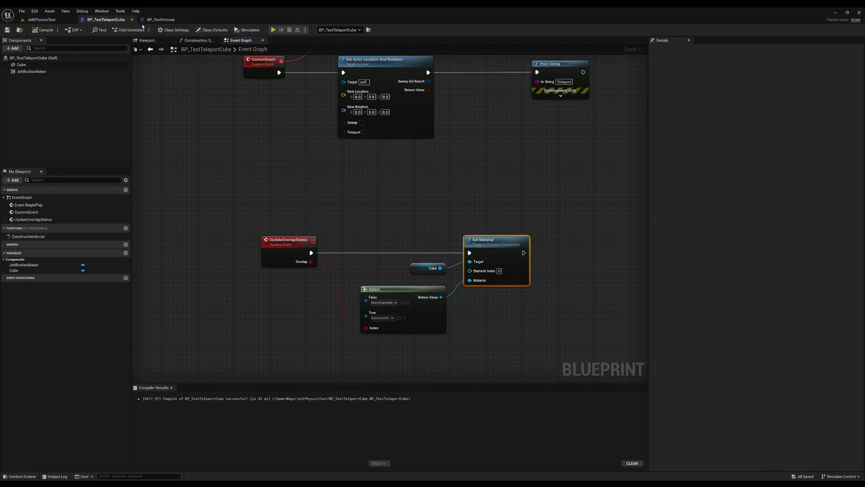
Switch to the BP_TestVolume editor showing its box JoltVolume component and Details settings
click(161, 19)
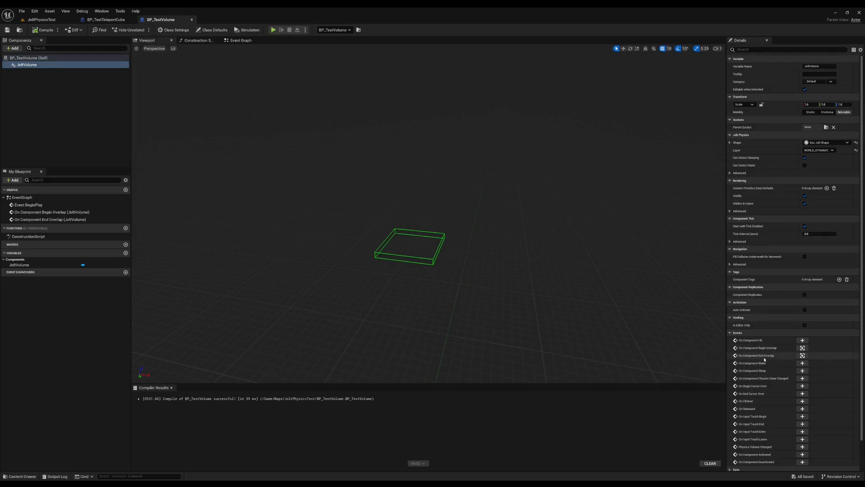
Show BP_TestVolume's Event Graph with Begin/End Overlap nodes calling Update Overlap Status
click(241, 40)
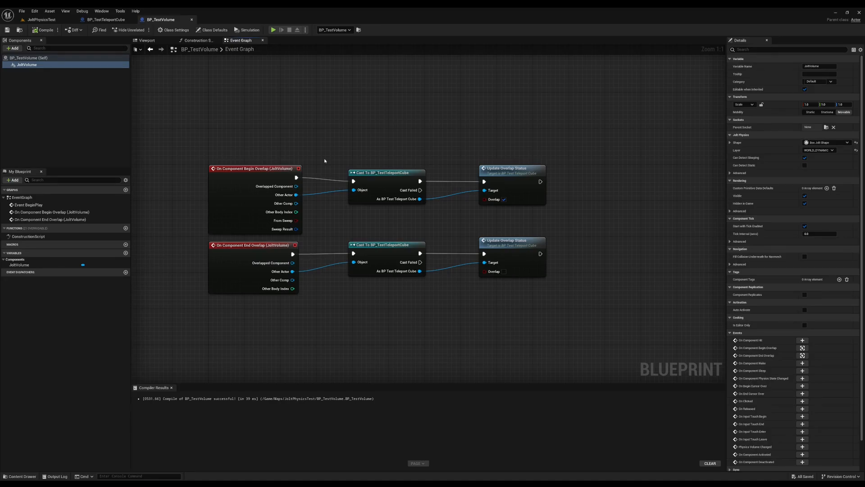
mouse_move(589, 184)
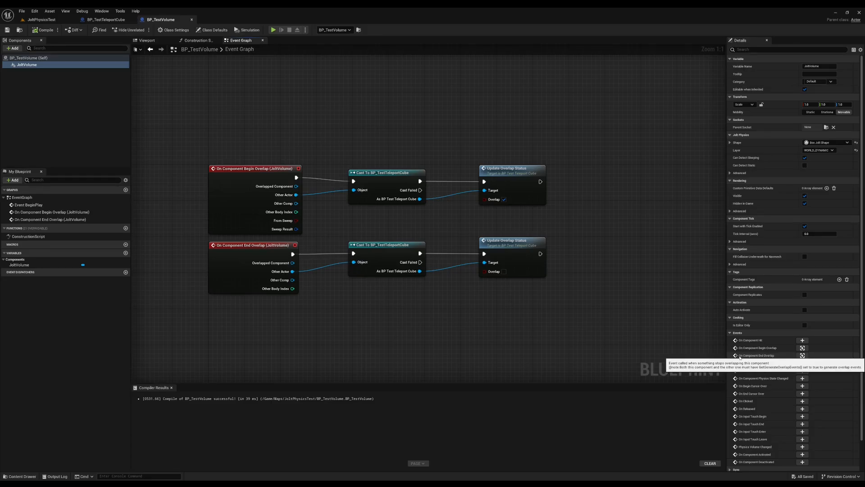
mouse_move(597, 314)
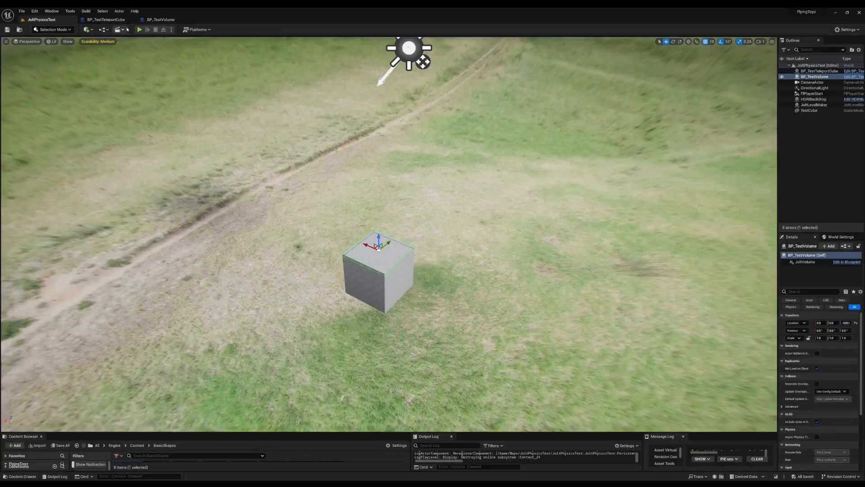
click(139, 28)
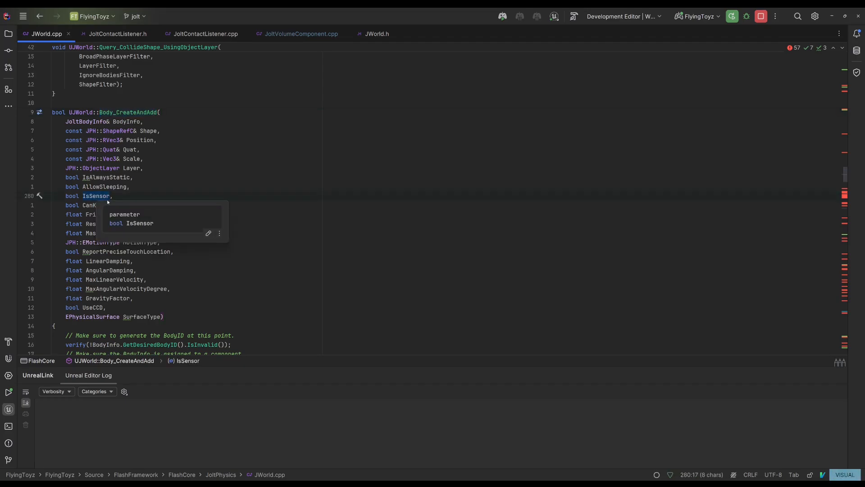
Scroll JWorld.cpp to Settings.mIsSensor = IsSensor in Body_CreateAndAdd, then move to JoltContactListener.h
scroll(down, 3)
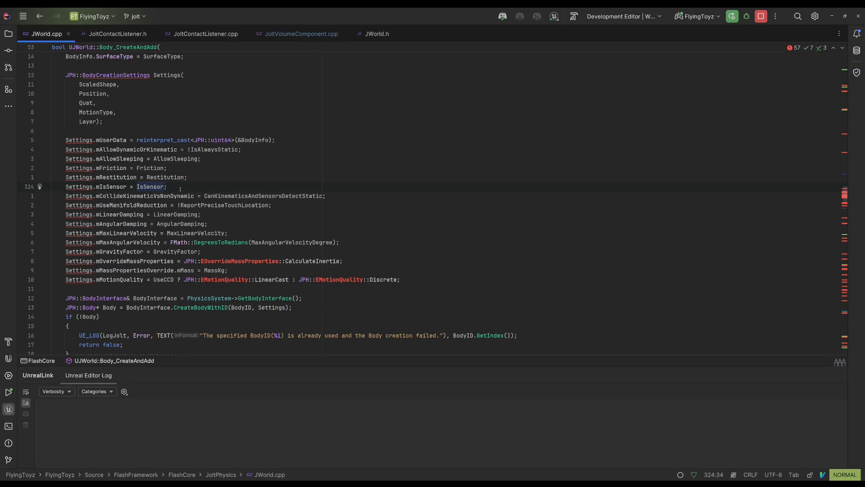
click(117, 33)
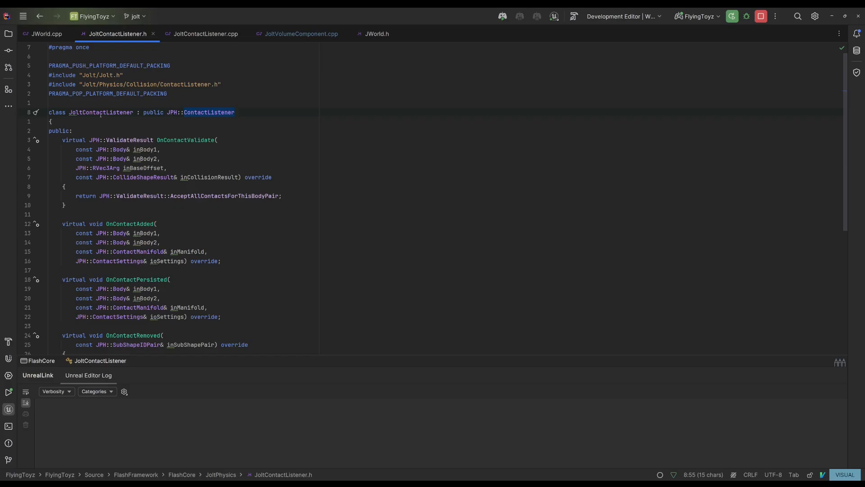
View the JoltContactListener class declaration with its contact validate/added/persisted/removed callbacks
click(203, 33)
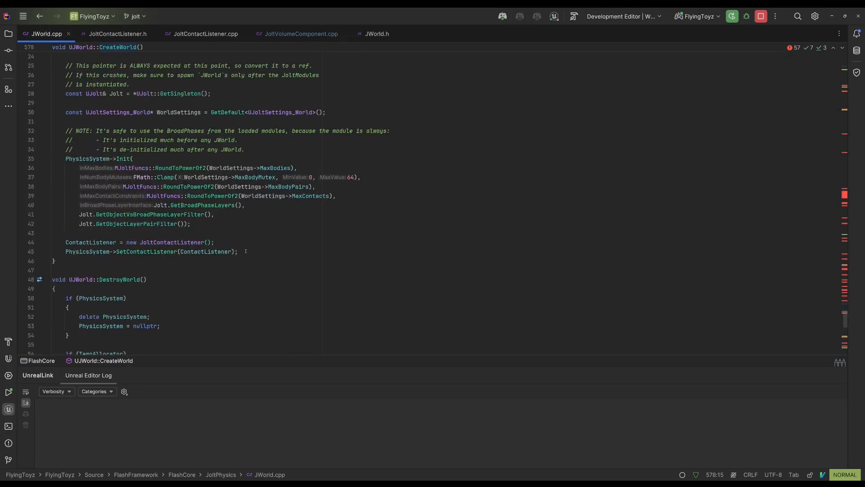
Navigate to the SetContactListener call in UJWorld::CreateWorld creating a new JoltContactListener
double_click(171, 242)
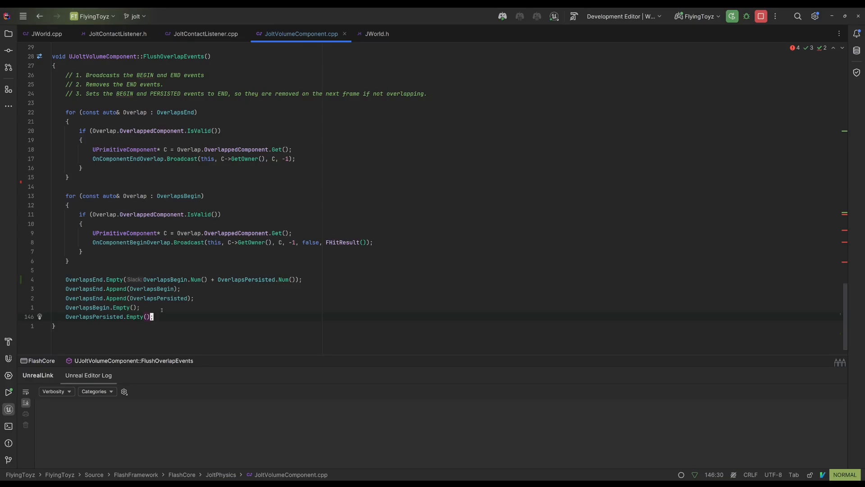
double_click(172, 56)
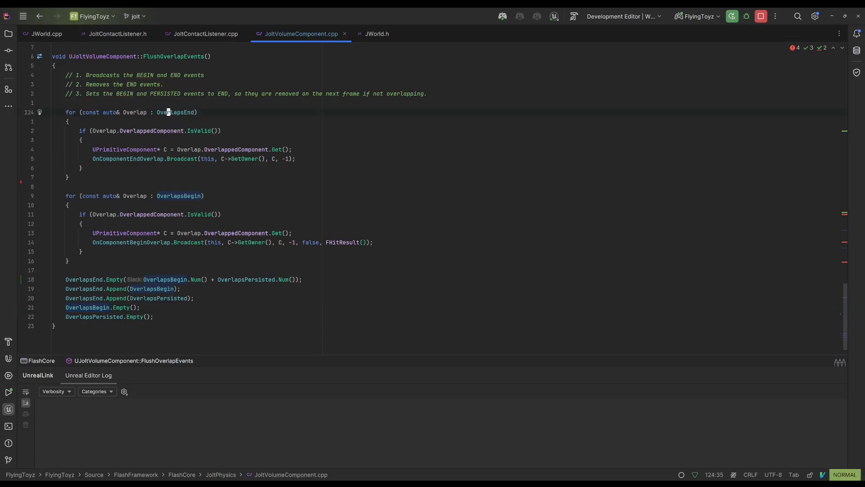
double_click(175, 112)
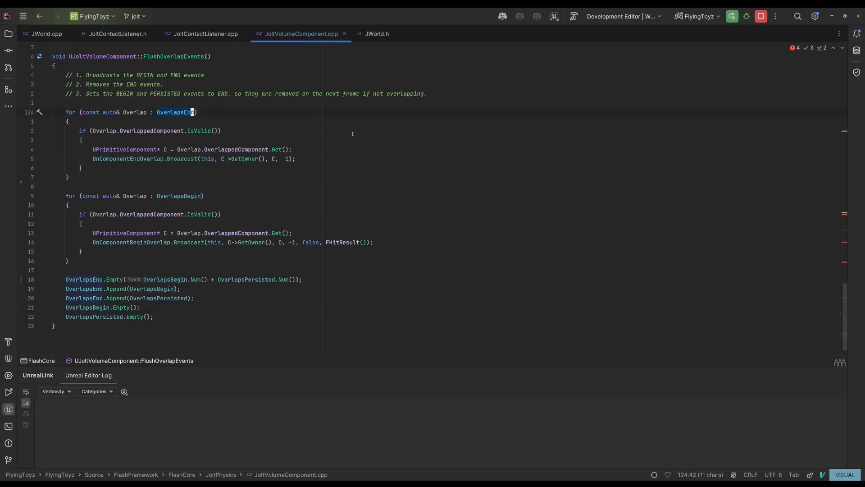